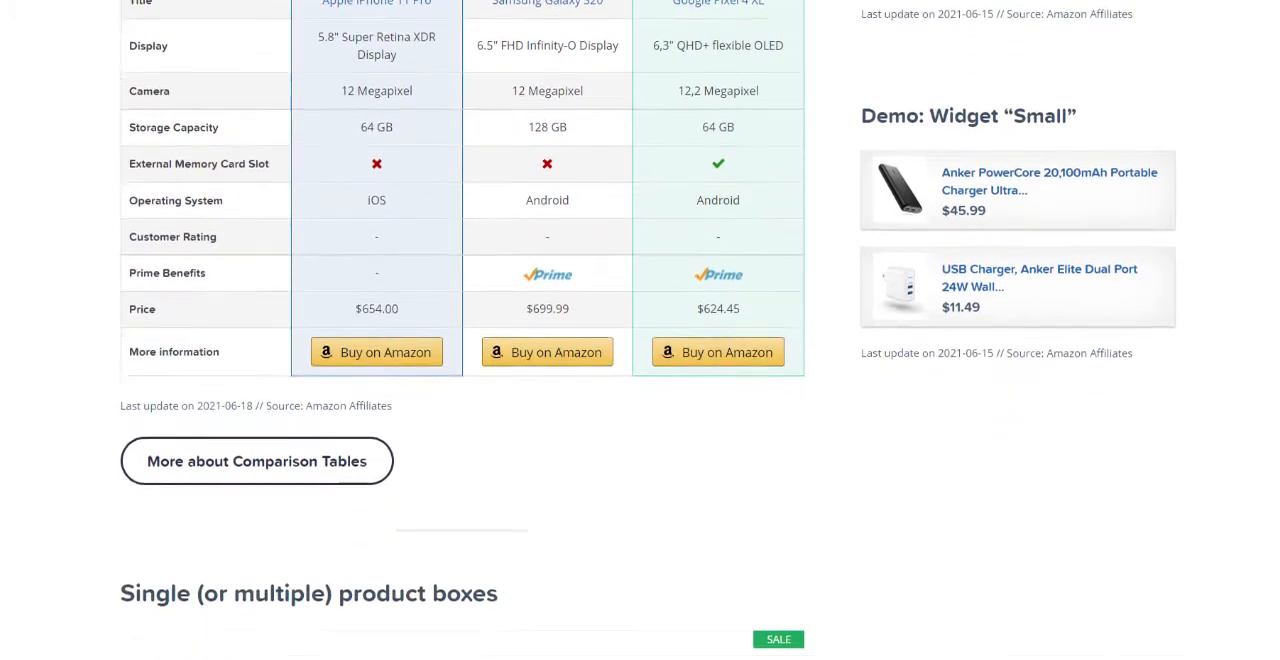
Review the AAWP listing in the Chrome Web Store and add the extension to Chrome.
scroll("down", 3)
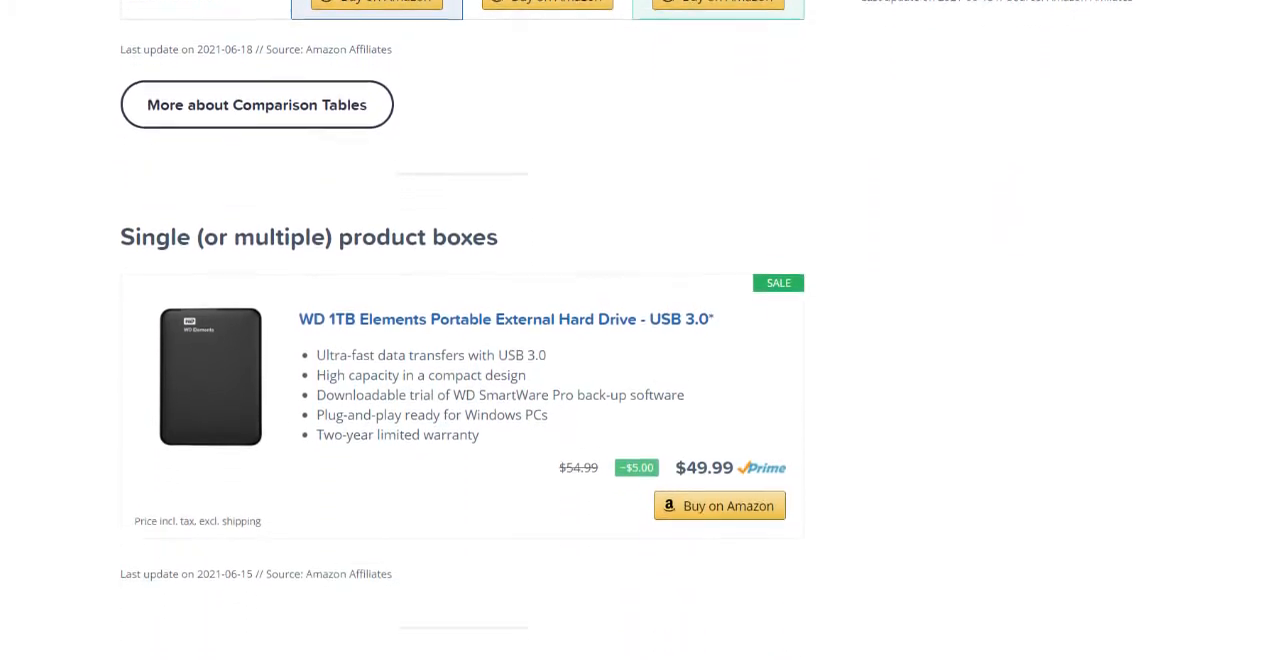
scroll("down", 3)
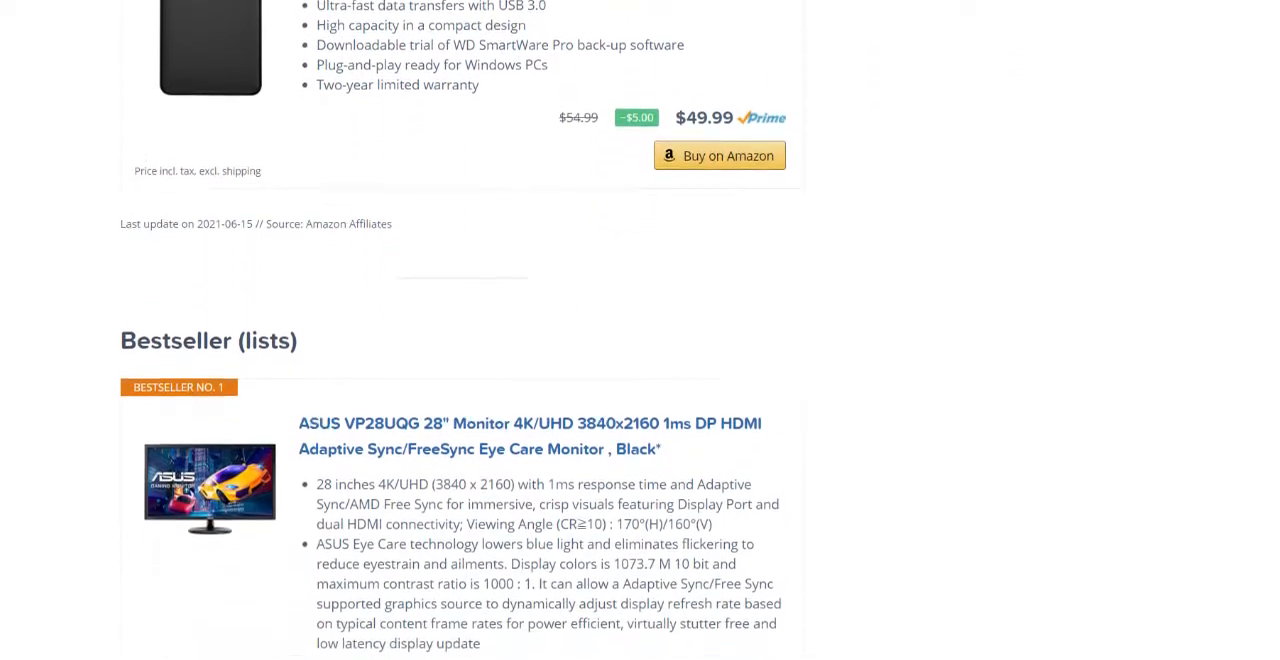
scroll("down", 3)
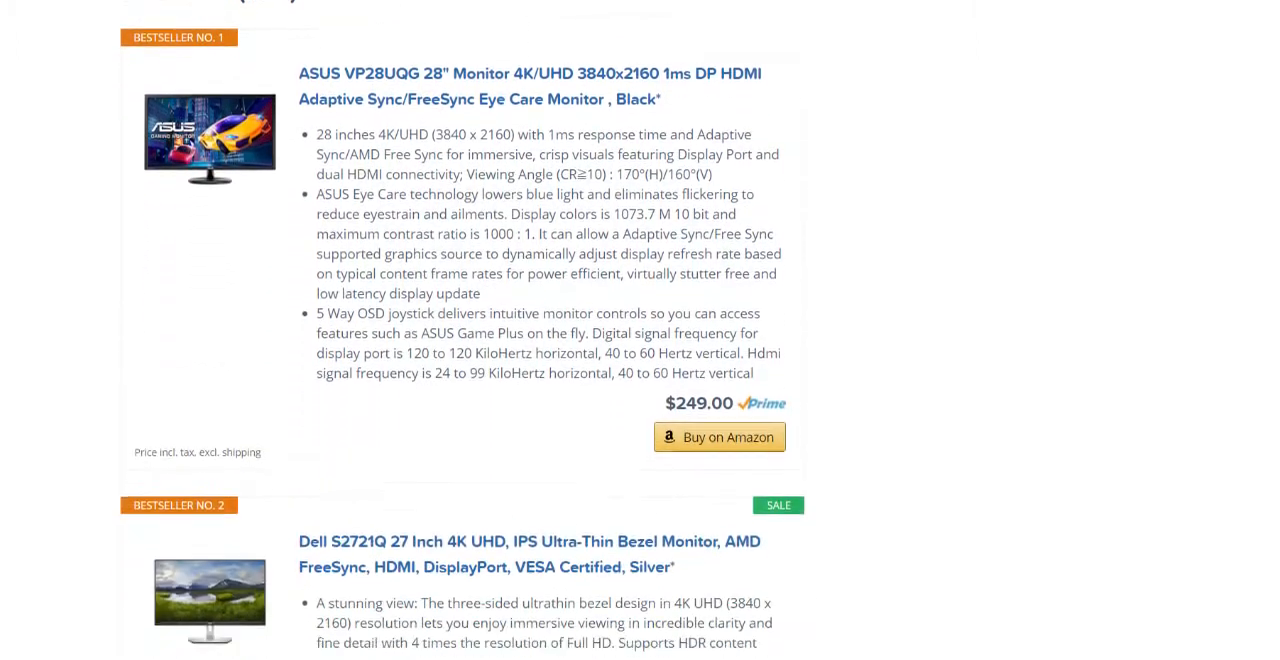
scroll("down", 3)
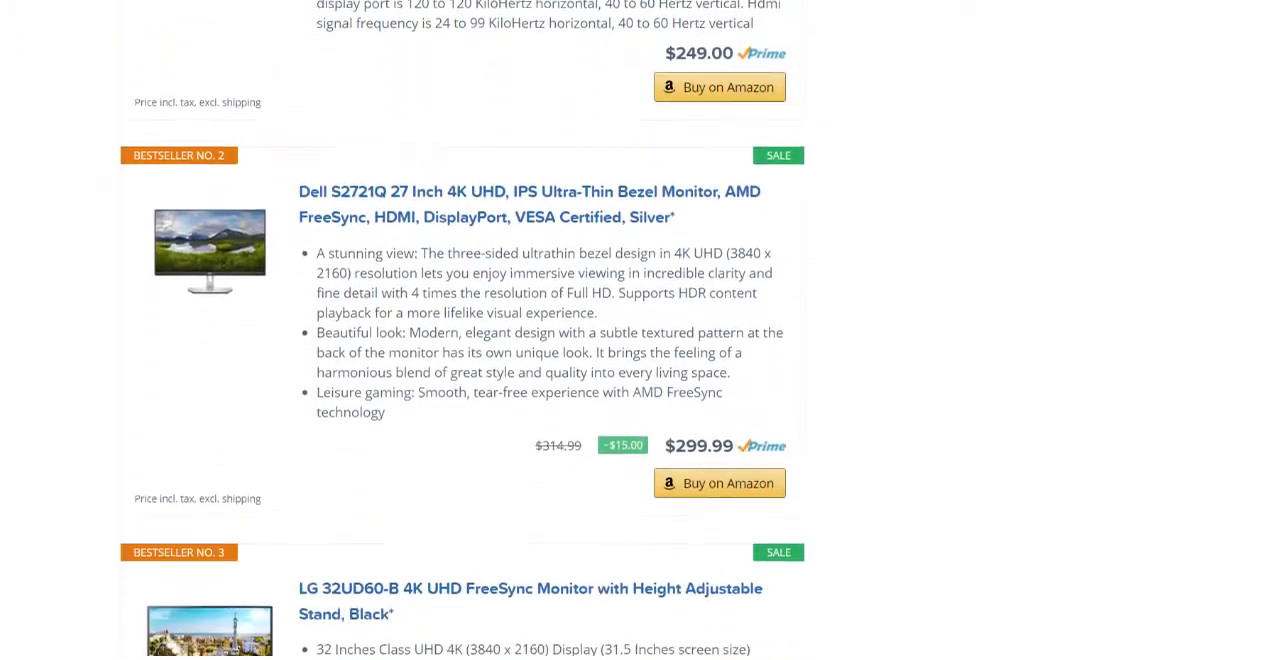
scroll("down", 3)
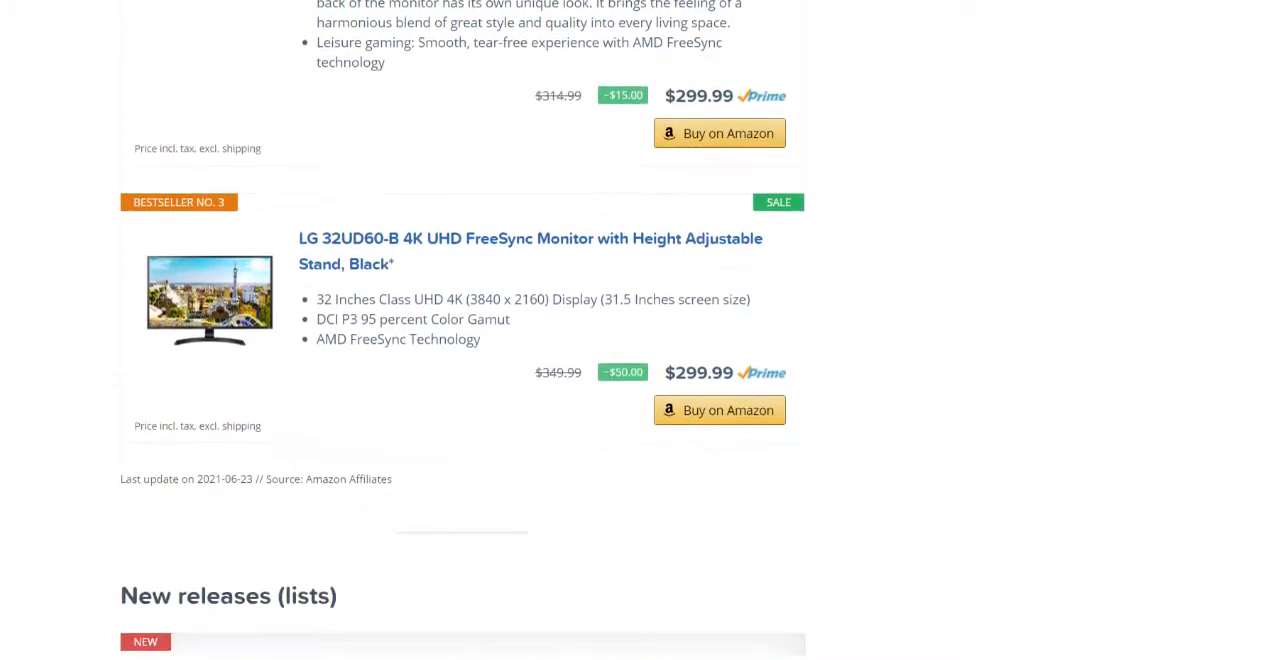
scroll("down", 3)
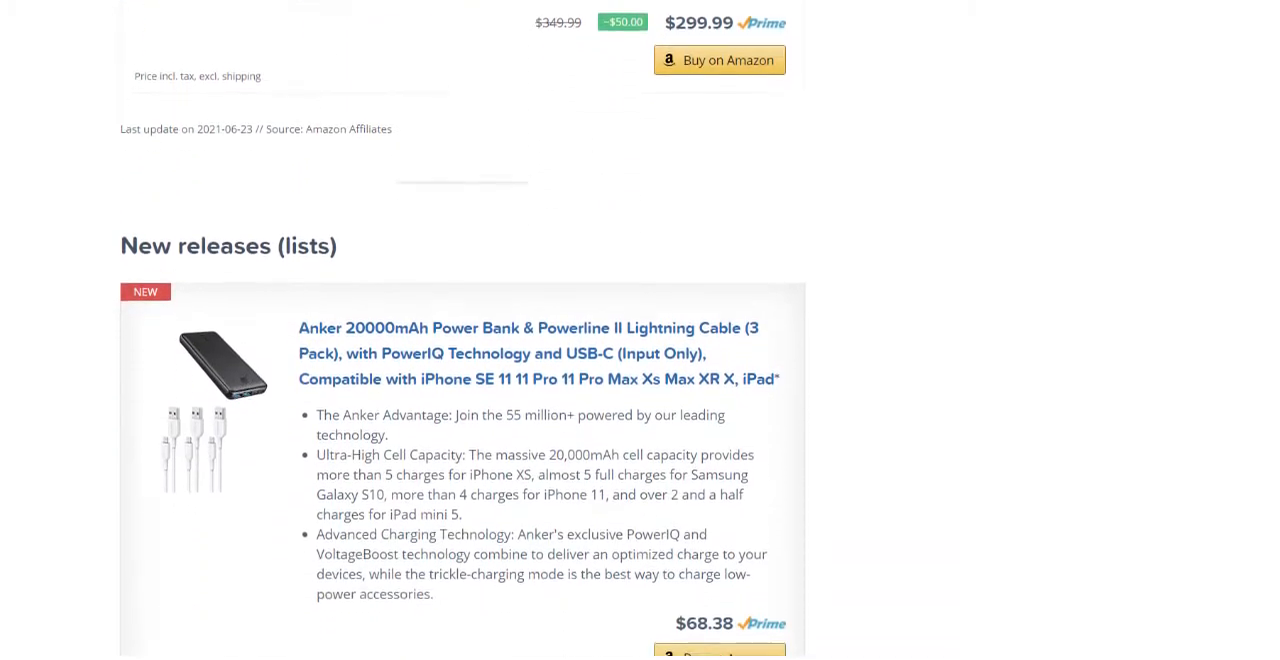
scroll("down", 3)
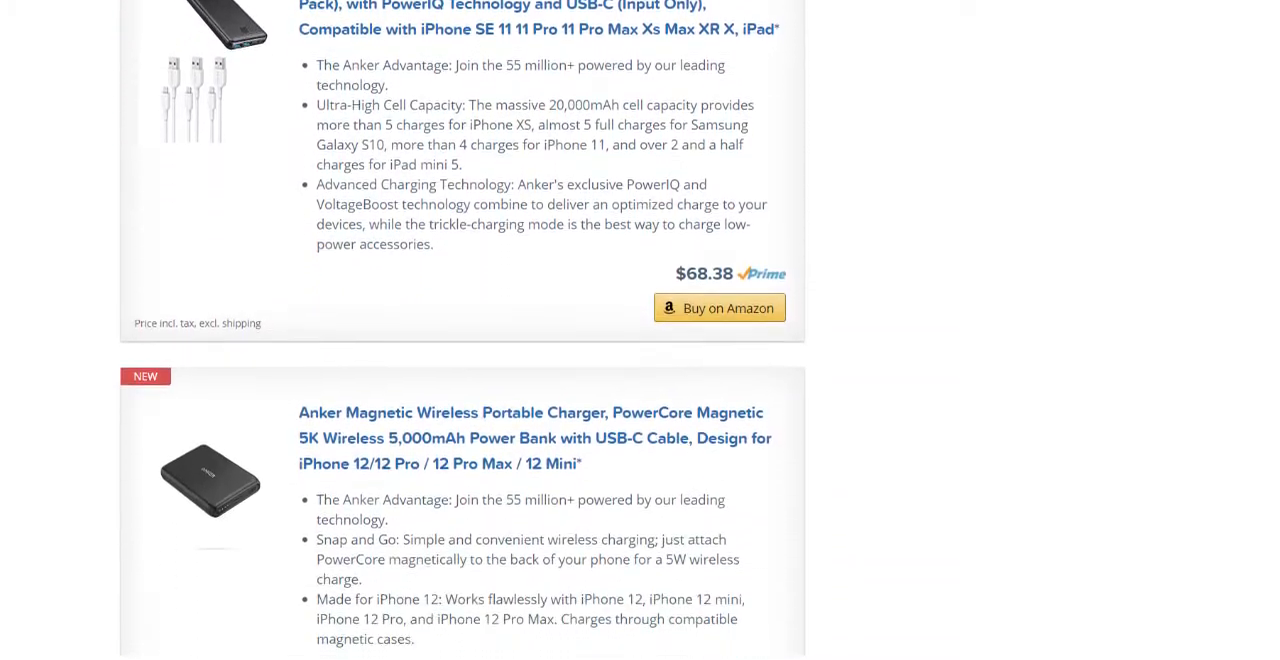
scroll("down", 3)
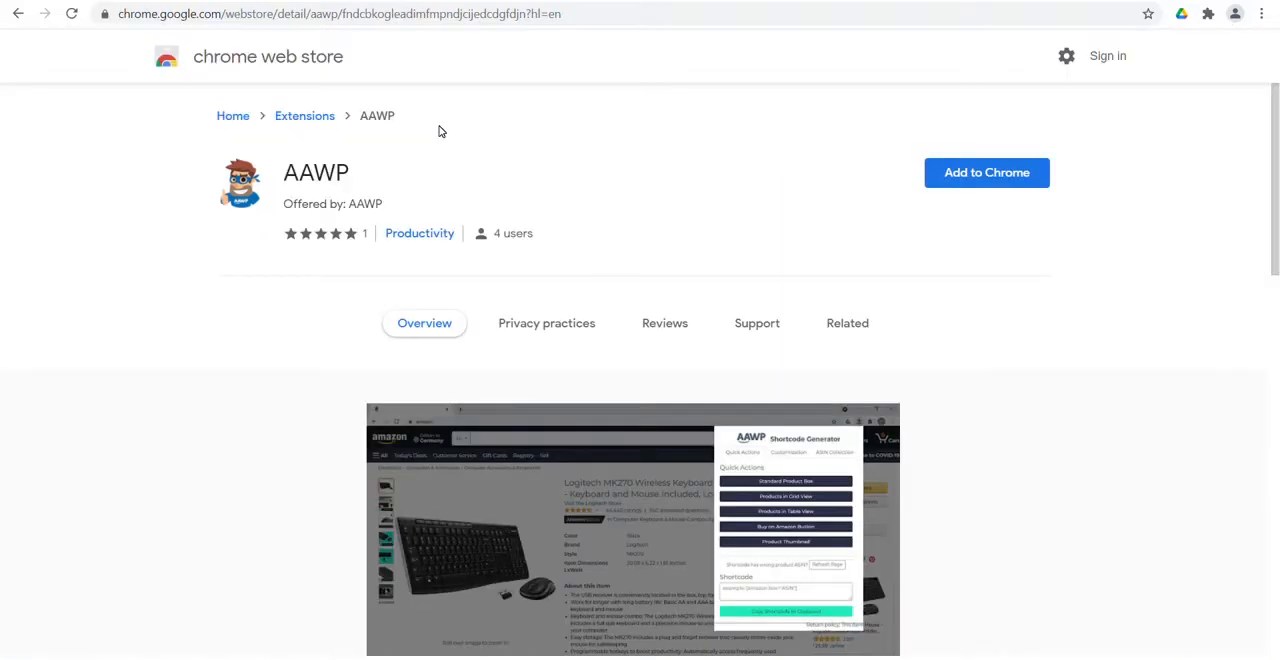
mouse_move(986, 172)
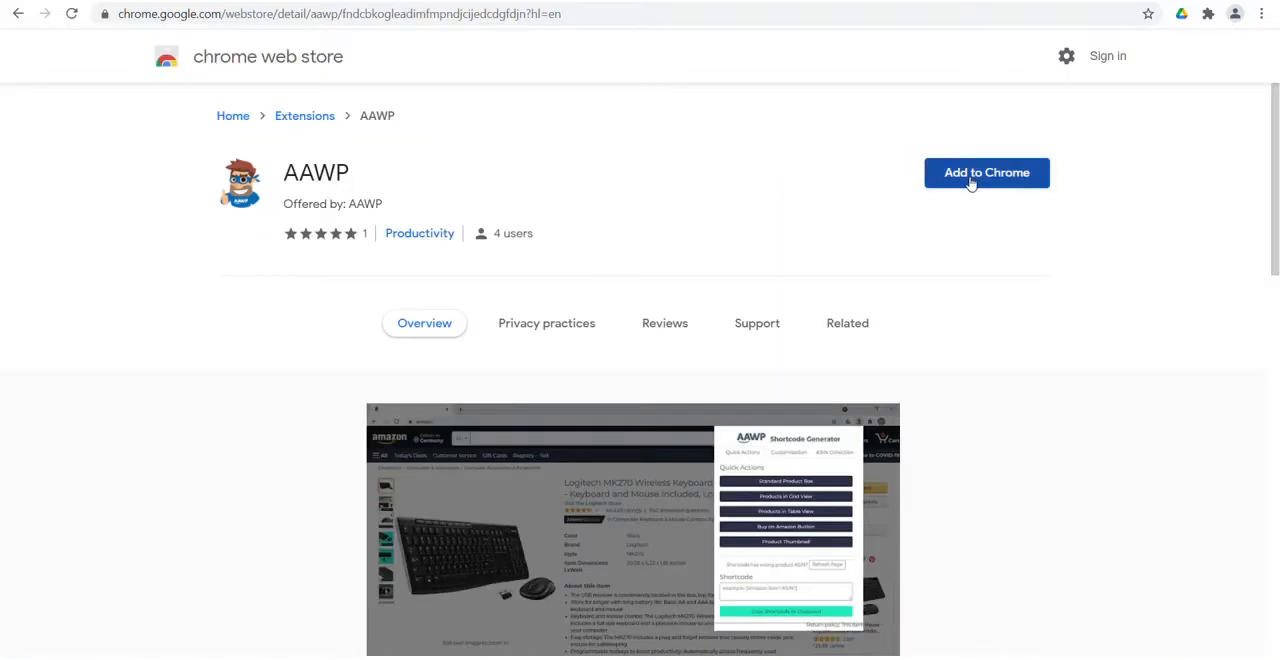
left_click(986, 172)
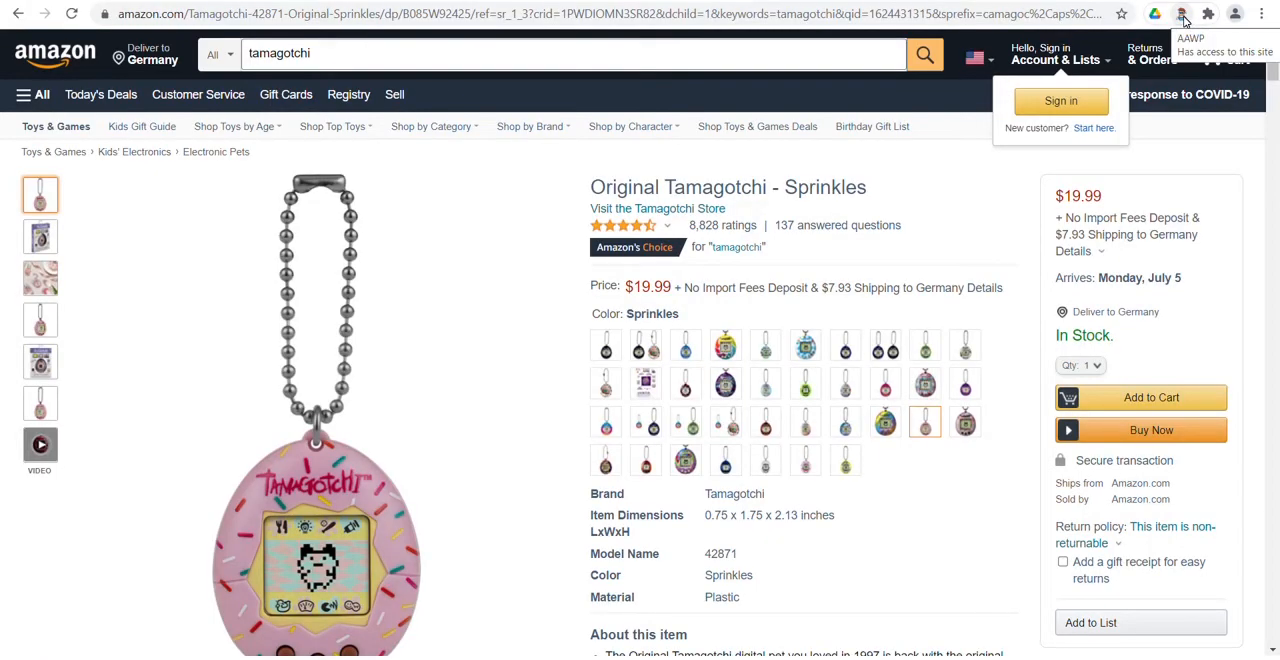
Generate the Tamagotchi product box shortcode via a Quick Action and copy it to the clipboard.
left_click(1180, 12)
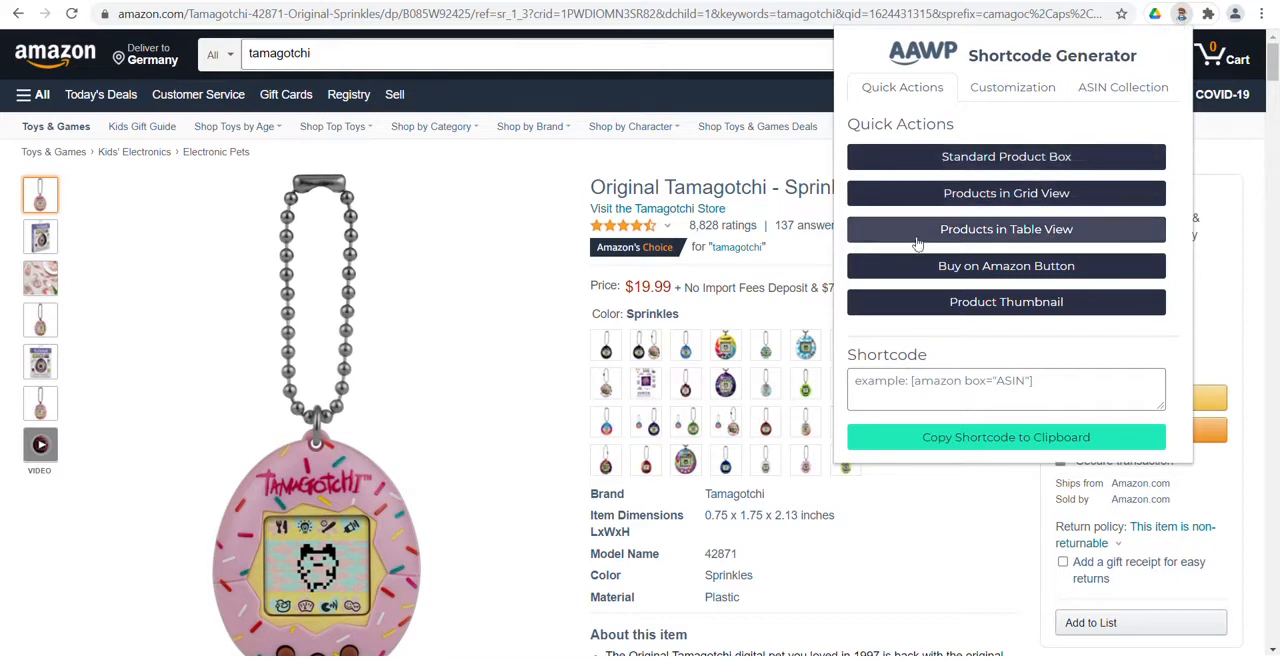
mouse_move(1006, 300)
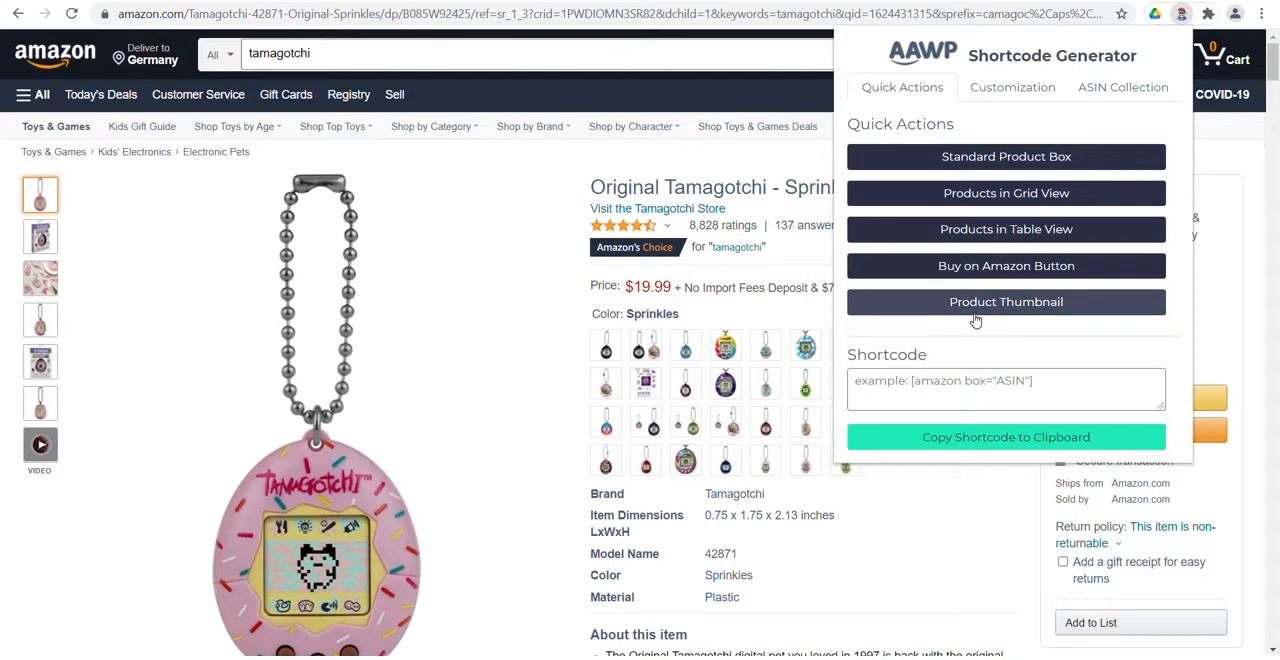
left_click(1004, 156)
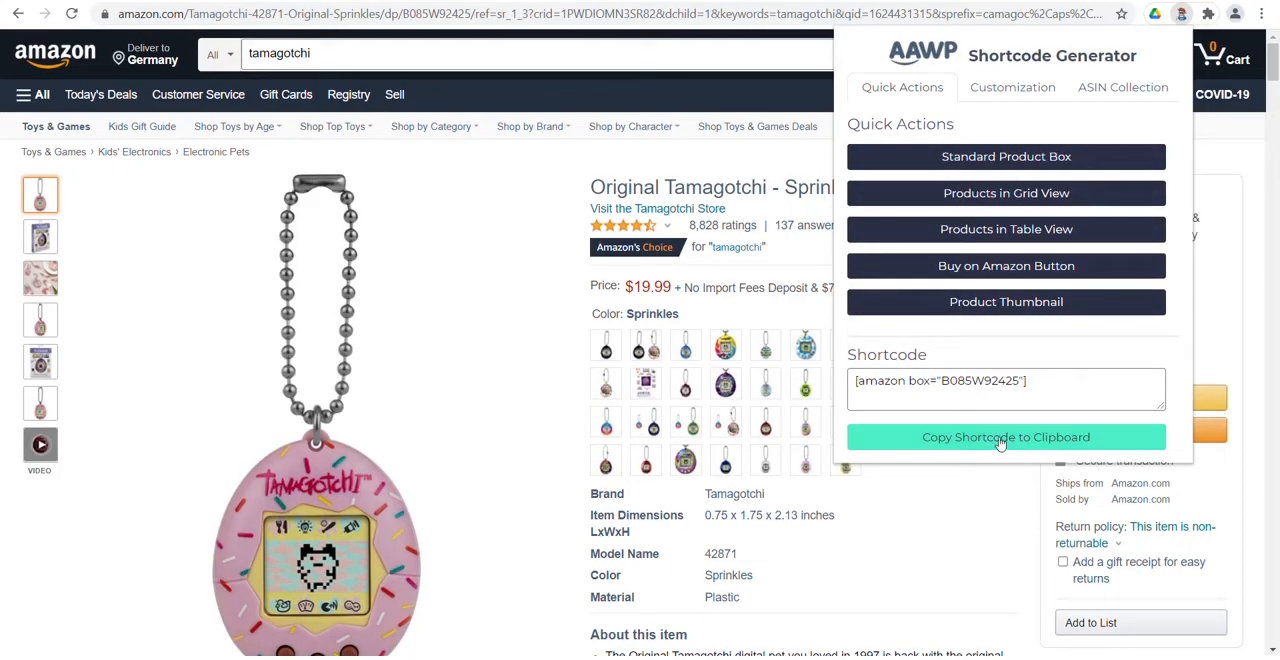
left_click(1006, 436)
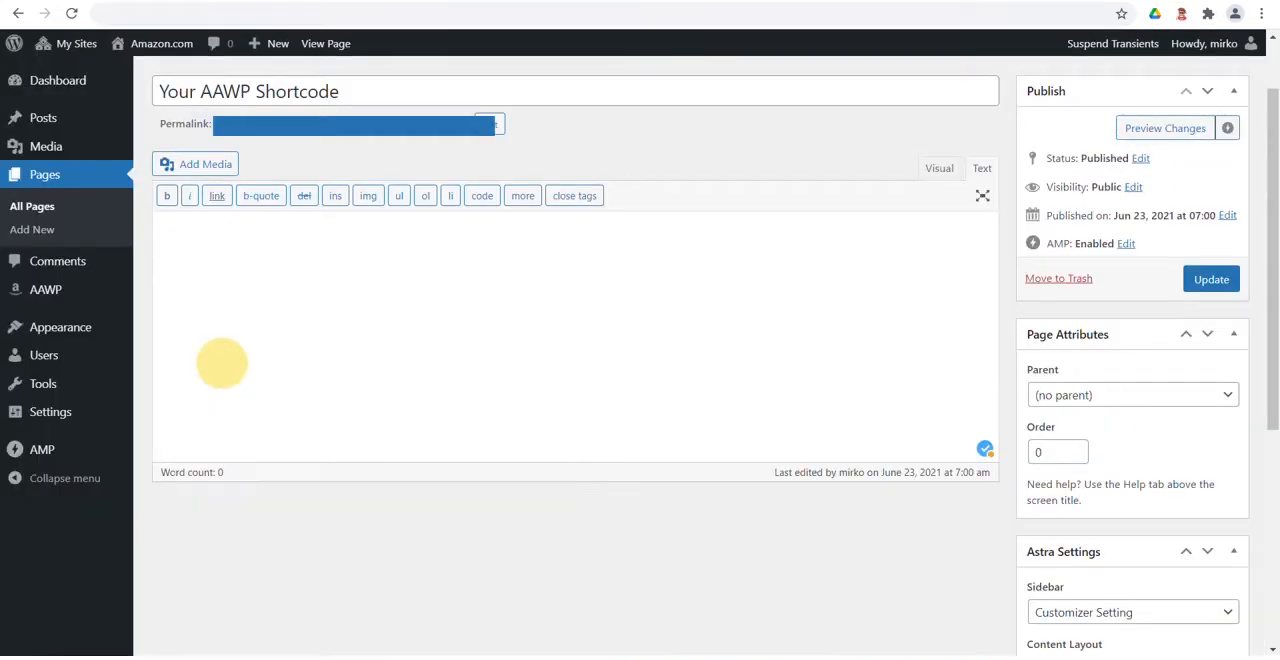
Paste [amazon box="B08SW92425"] into the Your AAWP Shortcode page editor and update the page.
type("[amazon box=\"B08SW92425\"]")
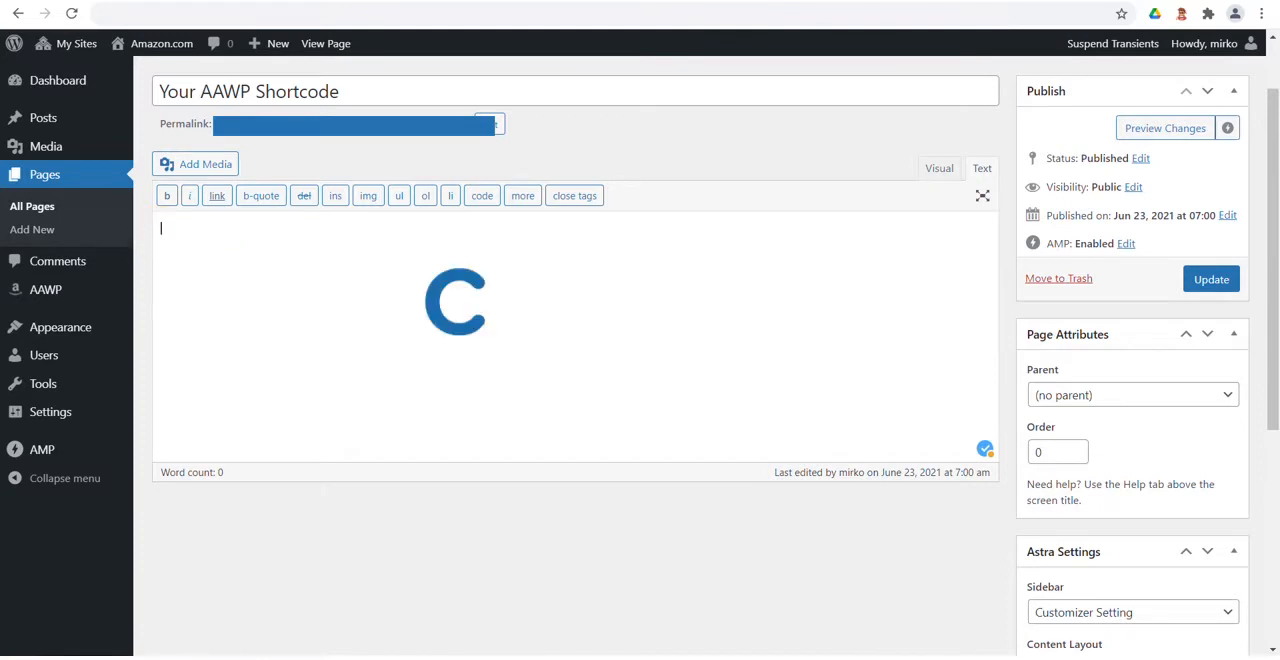
key("ctrl+v")
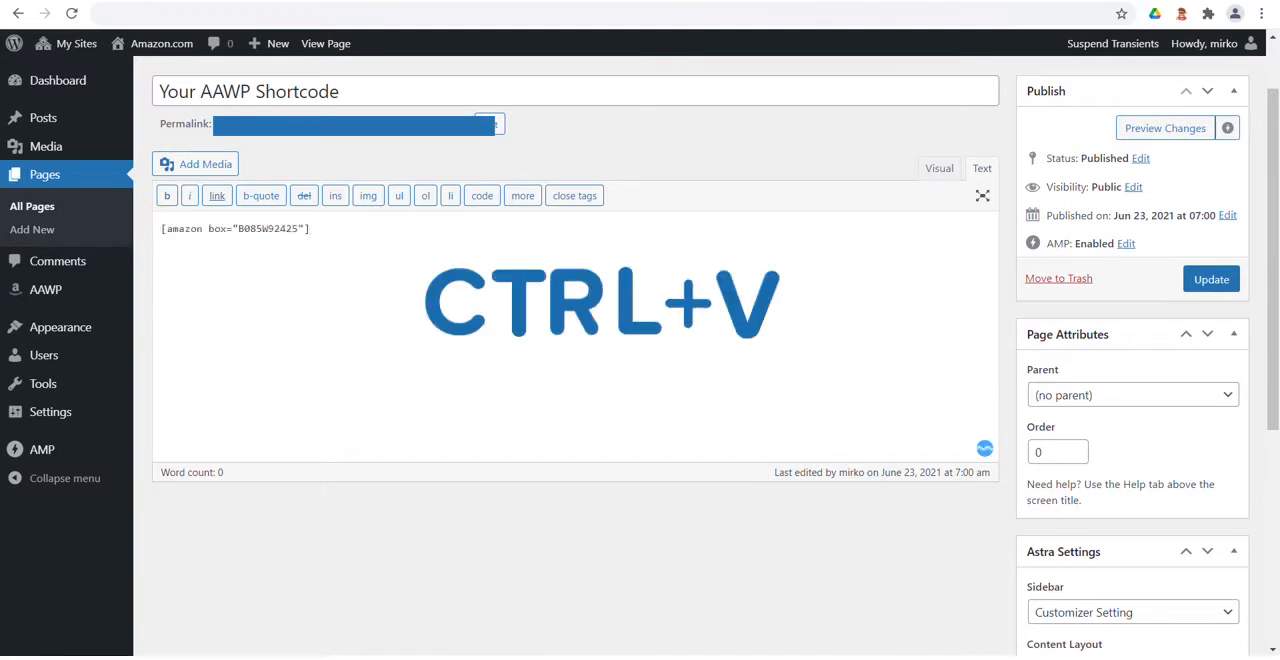
key("ctrl+v")
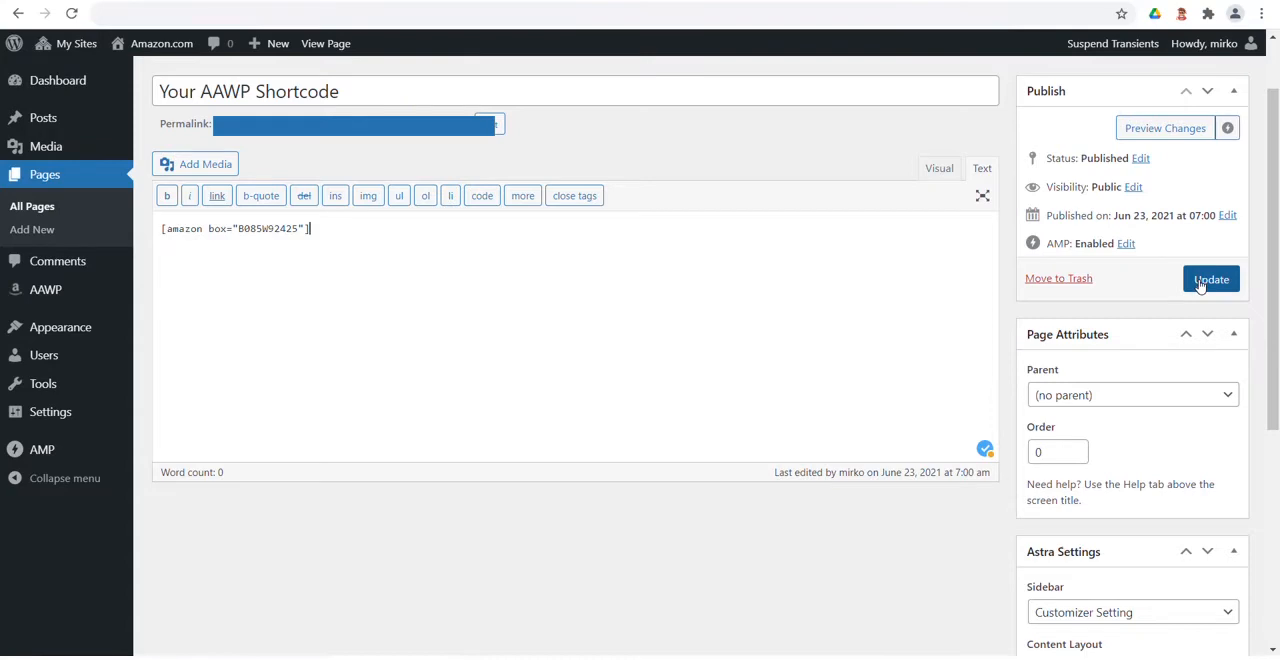
left_click(1212, 280)
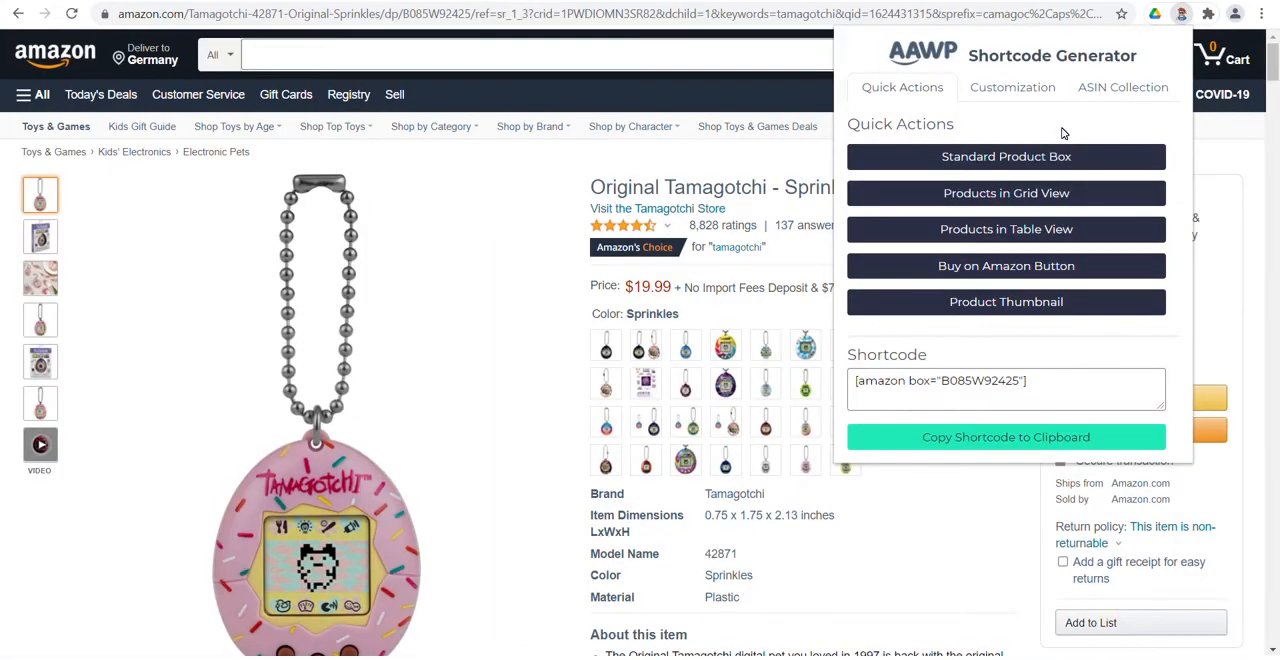
In Customization, set title 'My custom title' and description 'My custom description' for the shortcode.
left_click(1012, 86)
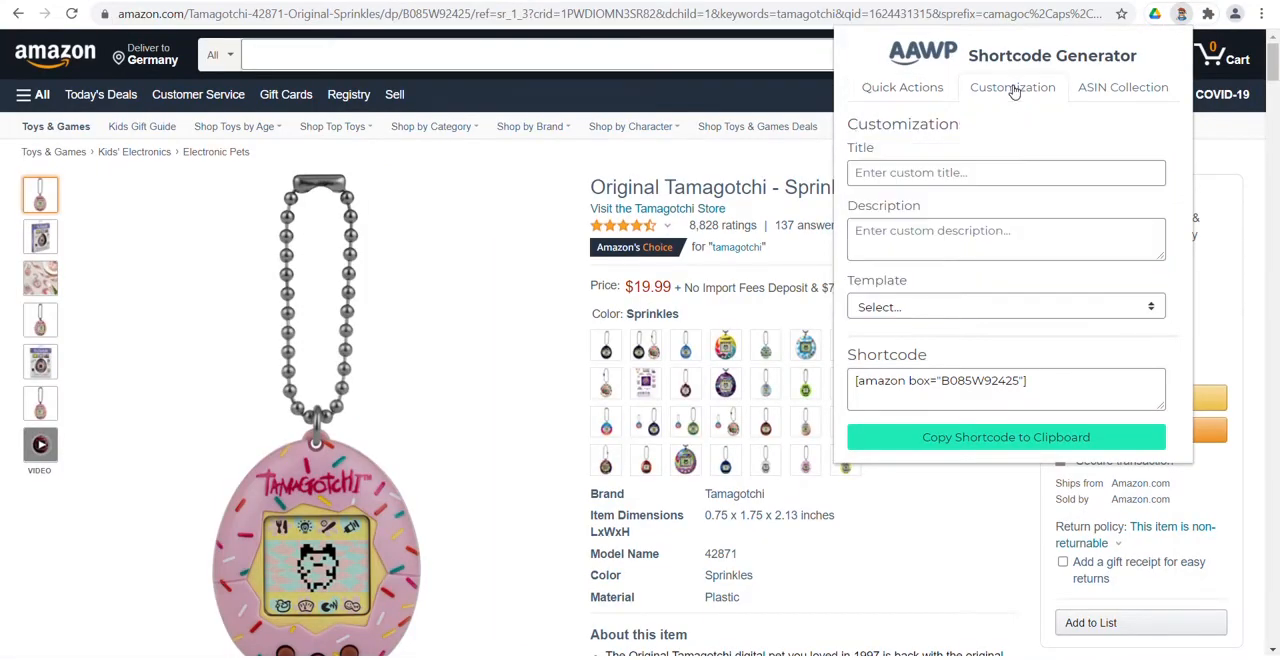
left_click(1004, 172)
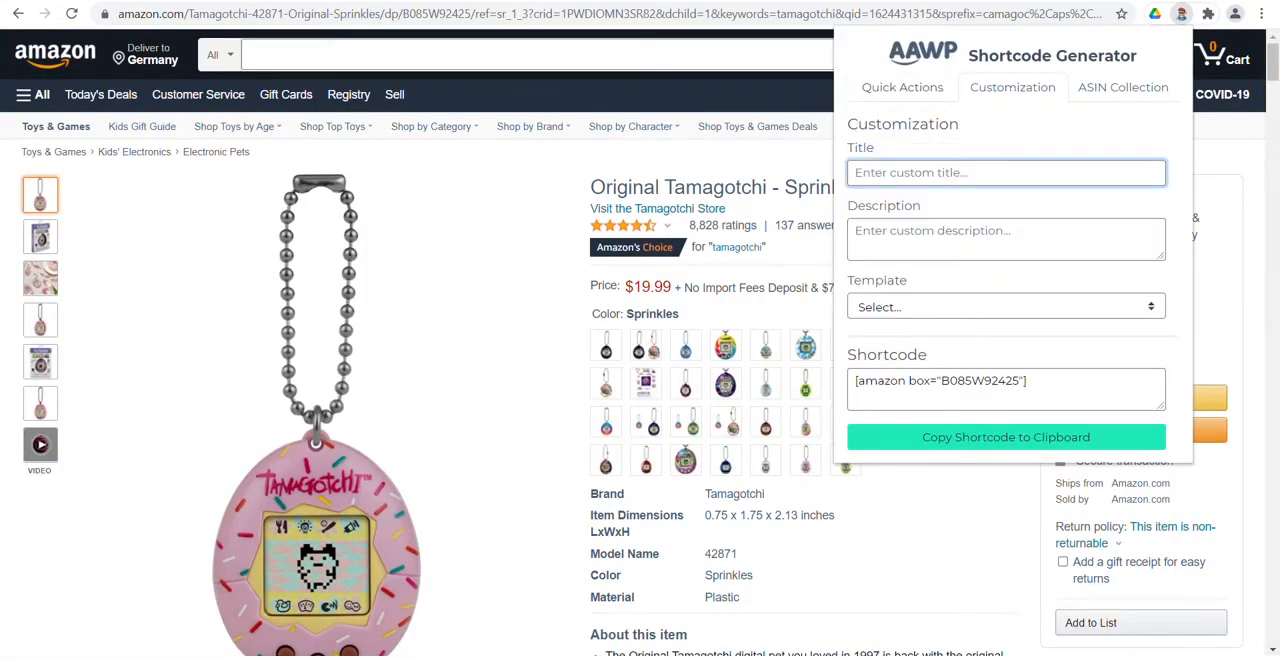
type("My custom t")
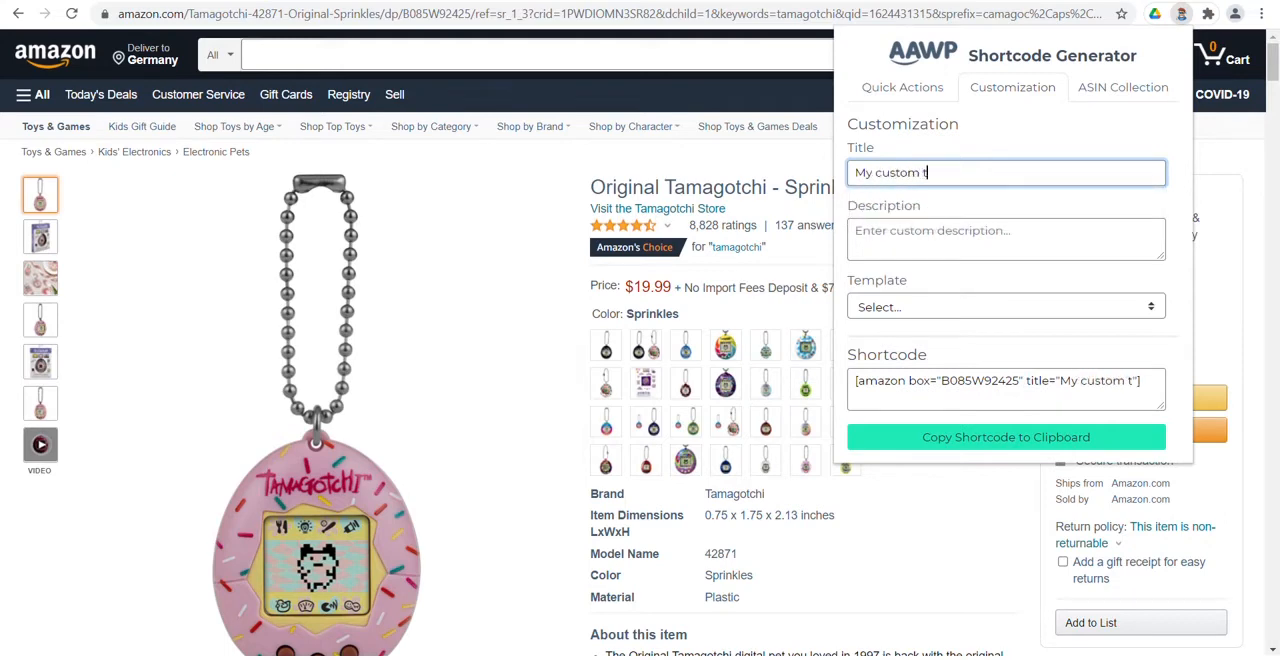
left_click(1006, 238)
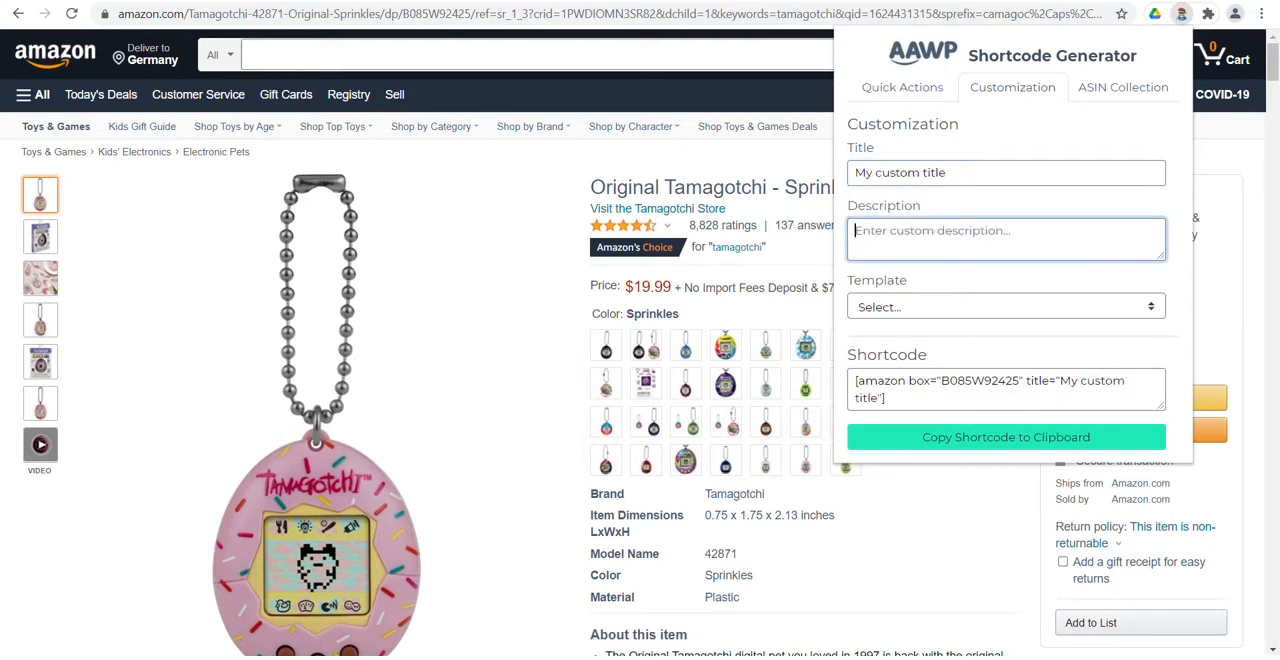
type("My custom description")
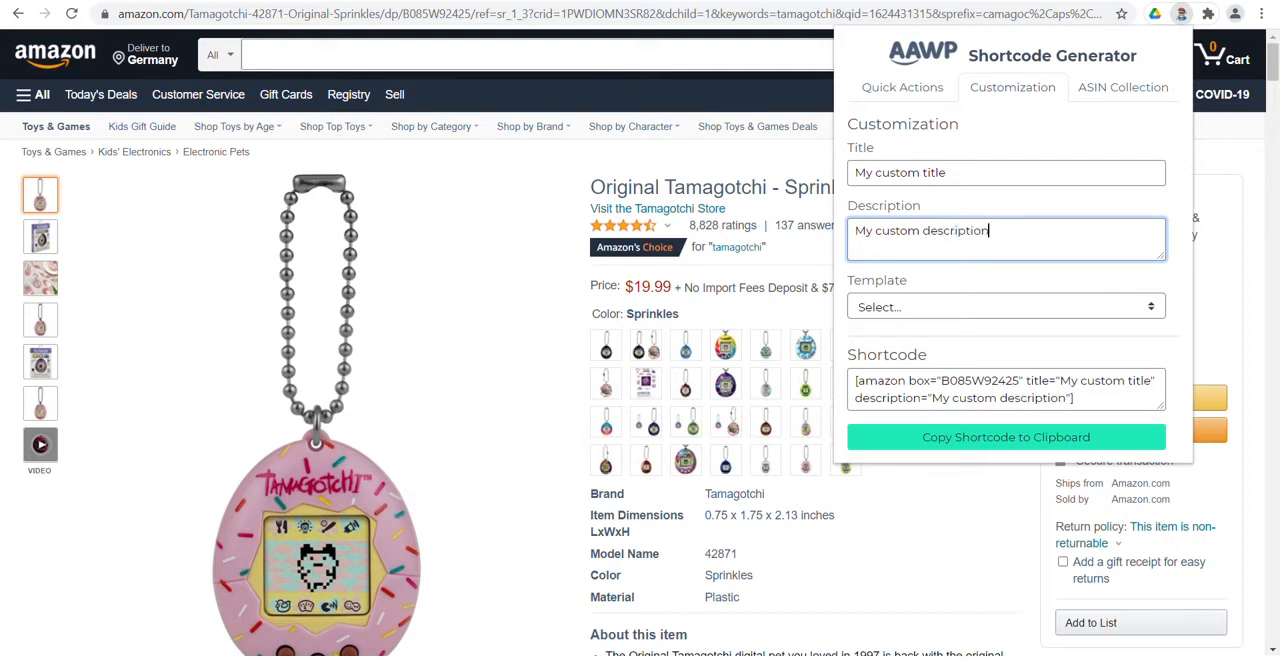
left_click(1004, 306)
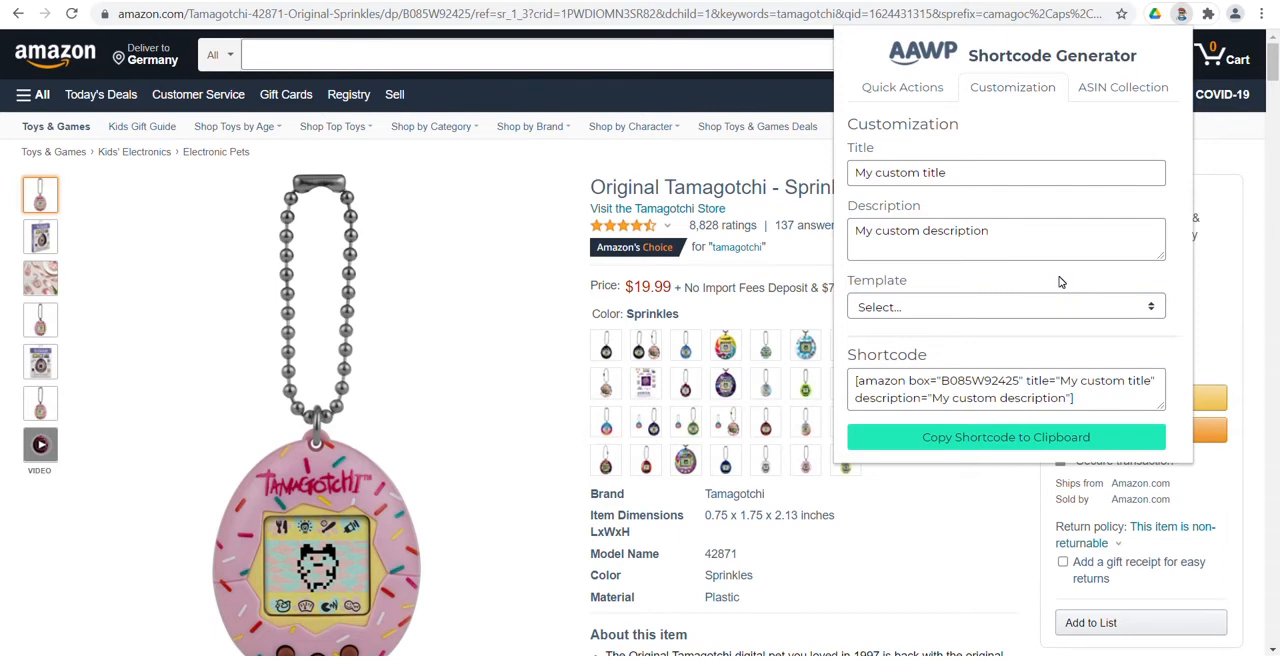
mouse_move(1152, 108)
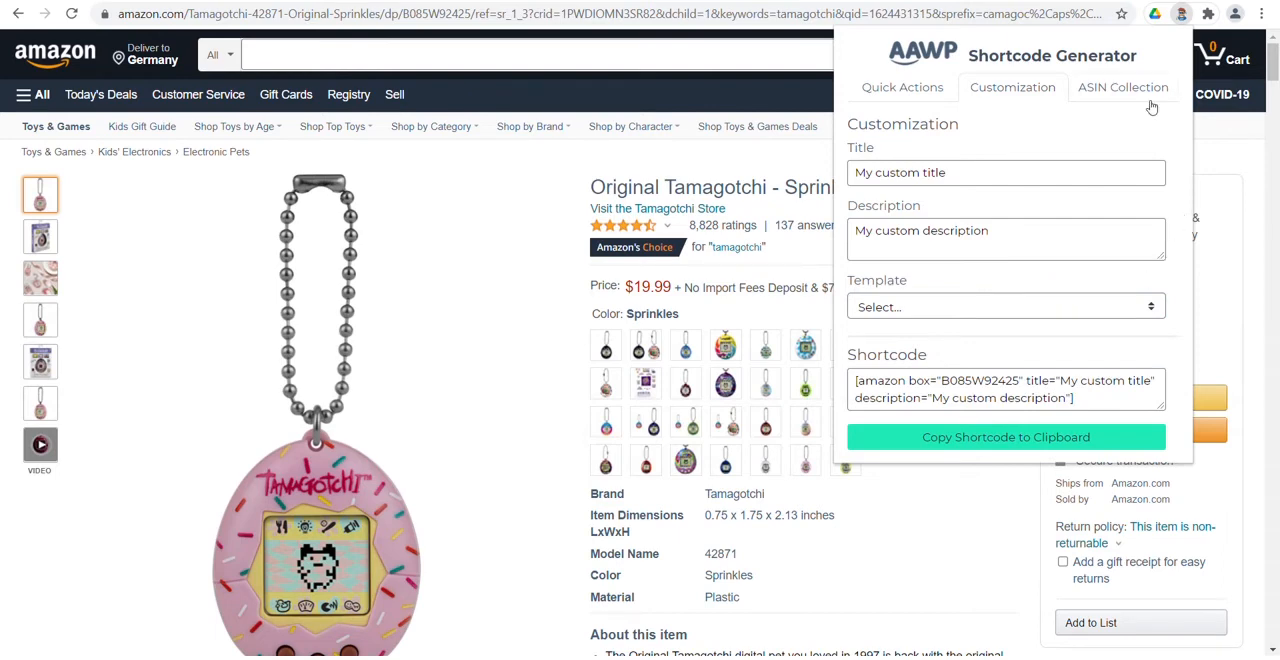
In ASIN Collection, add the Tamagotchi and American Psycho ASINs to the multi-product collection.
left_click(1124, 86)
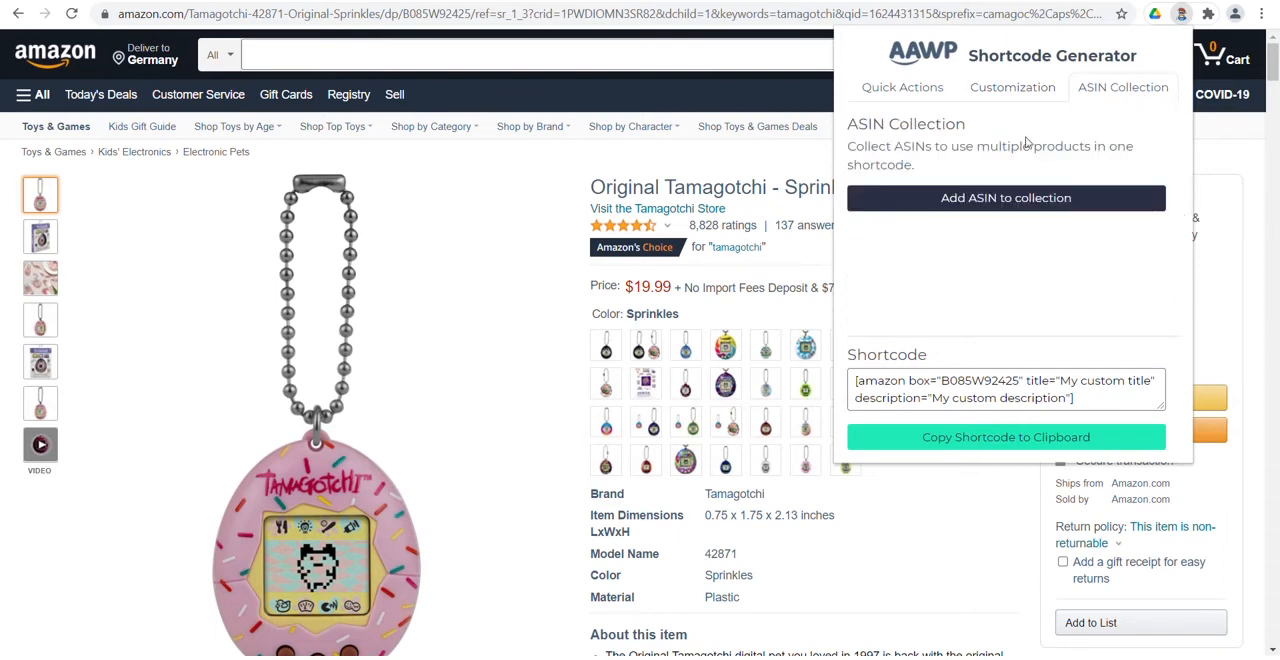
left_click(1004, 196)
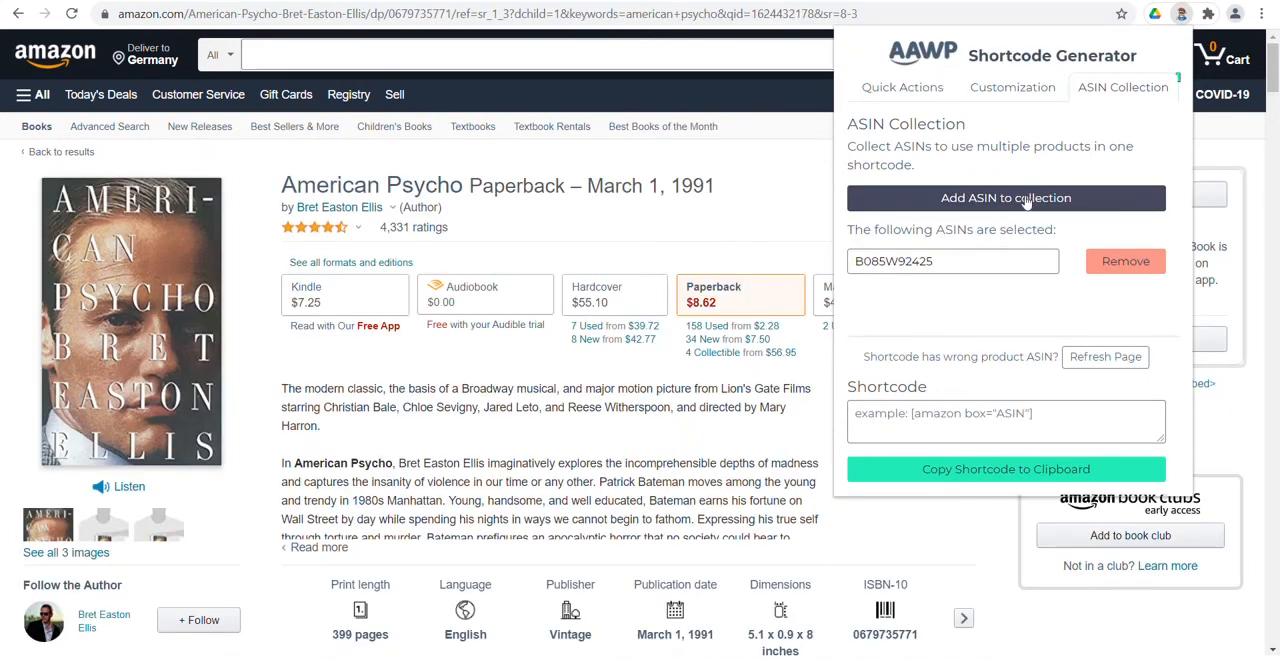
left_click(1004, 196)
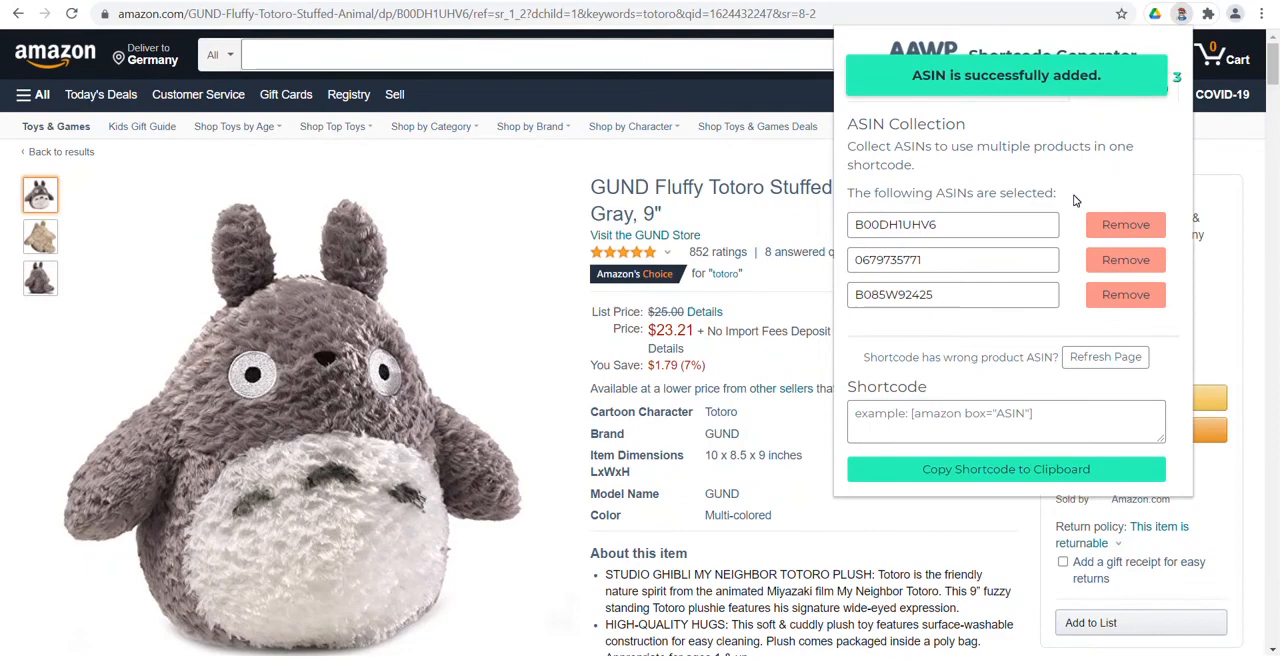